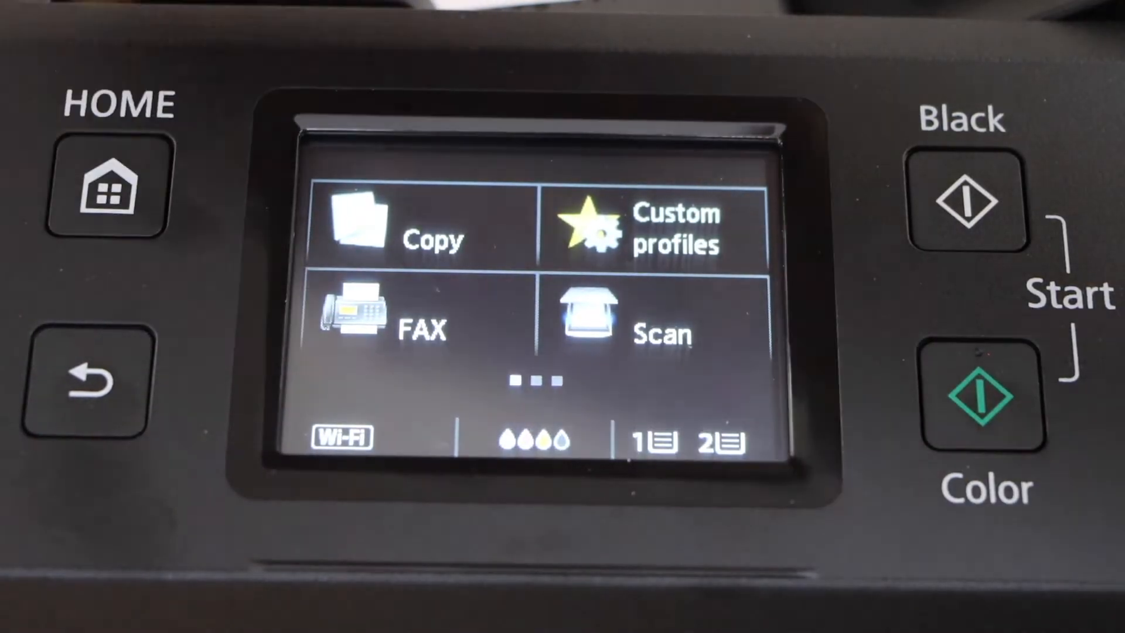
Start a scan to the computer, reaching the Document scan screen with PDF, Letter and 200 dpi
left_click(653, 316)
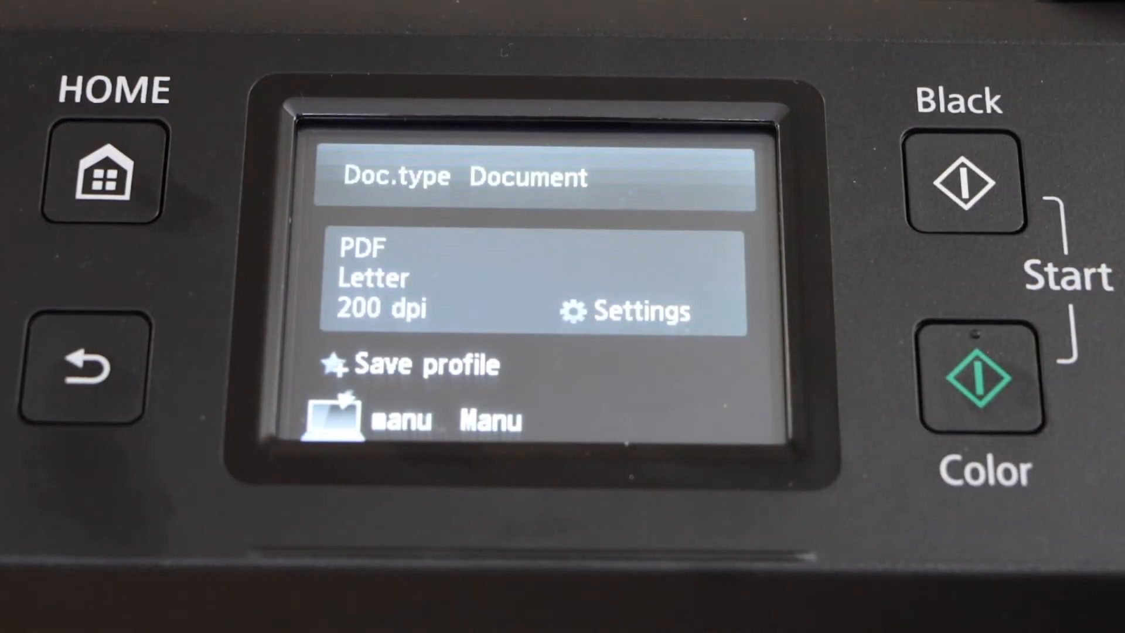
Set the scan resolution to 300 dpi, keeping Letter size and PDF format
left_click(623, 311)
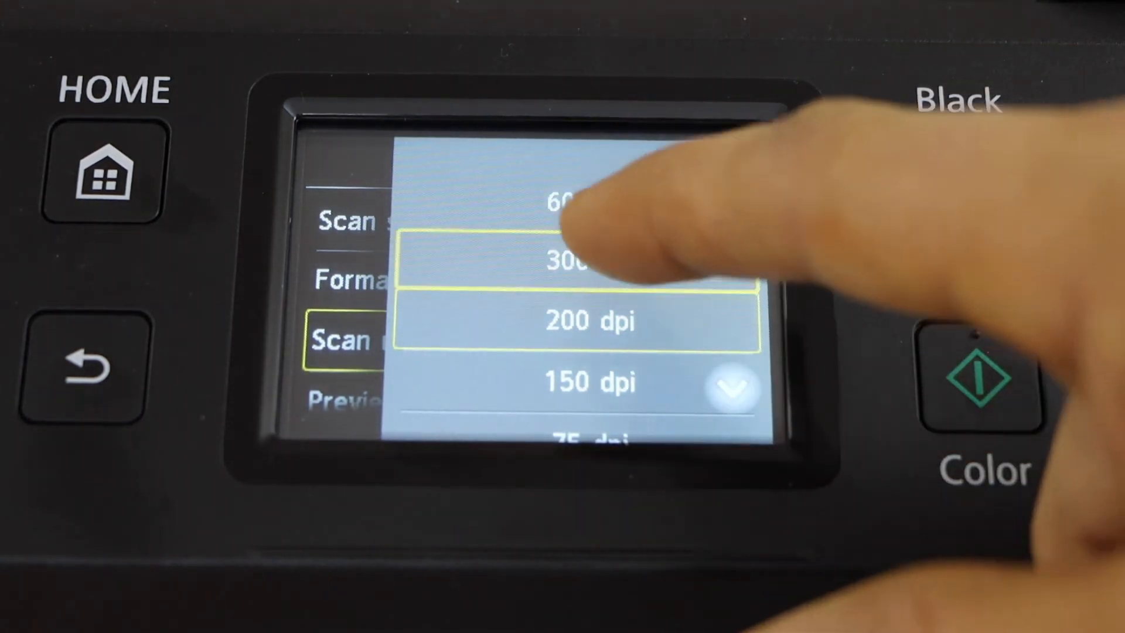
left_click(571, 257)
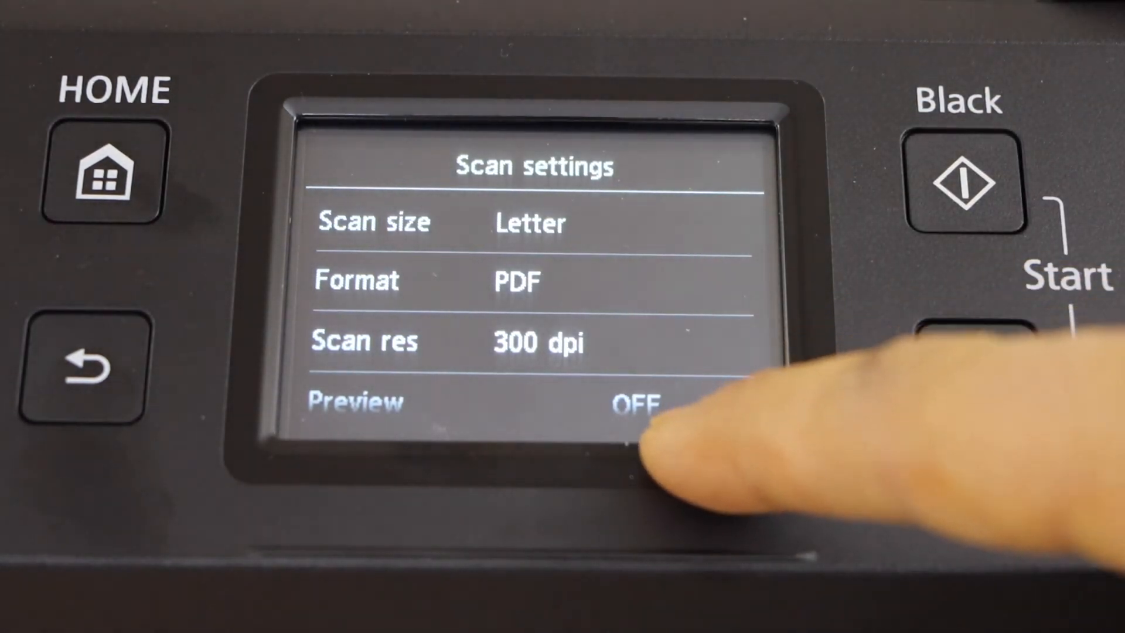